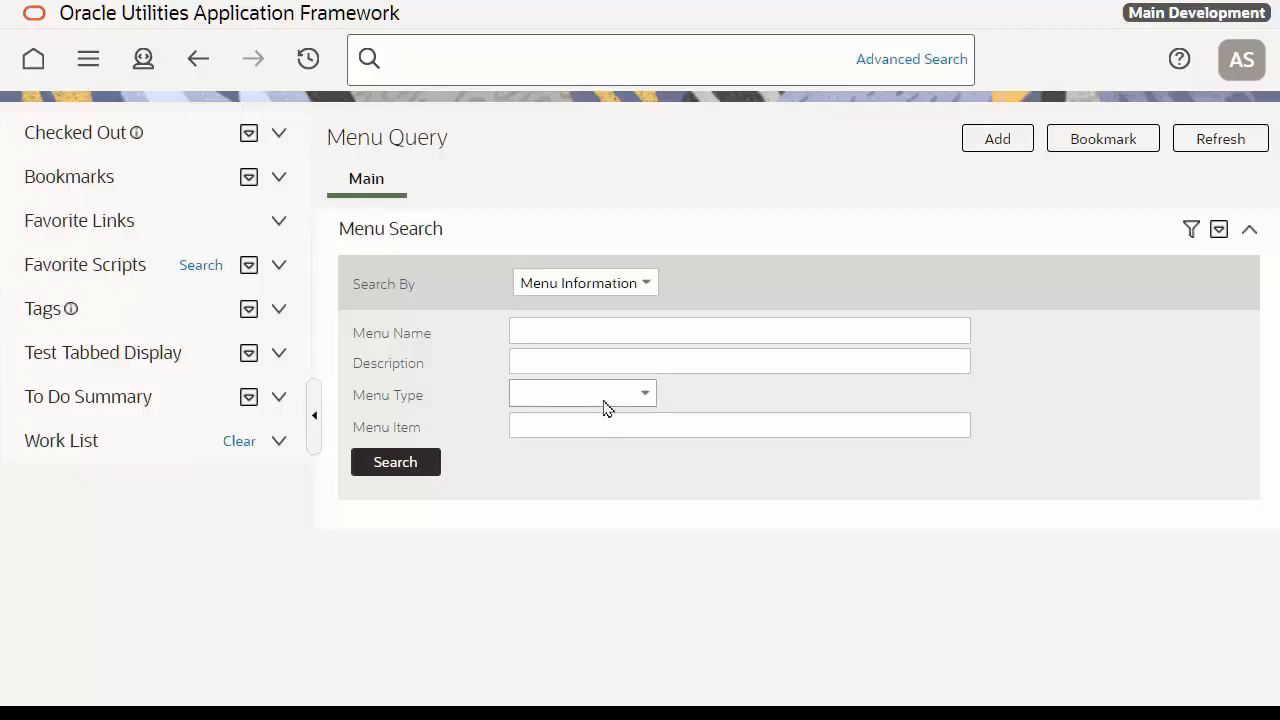
Filter the menu query to Submenu type and run the search to find CI_SECURITY
{"action": "left_click", "coordinate": [580, 392]}
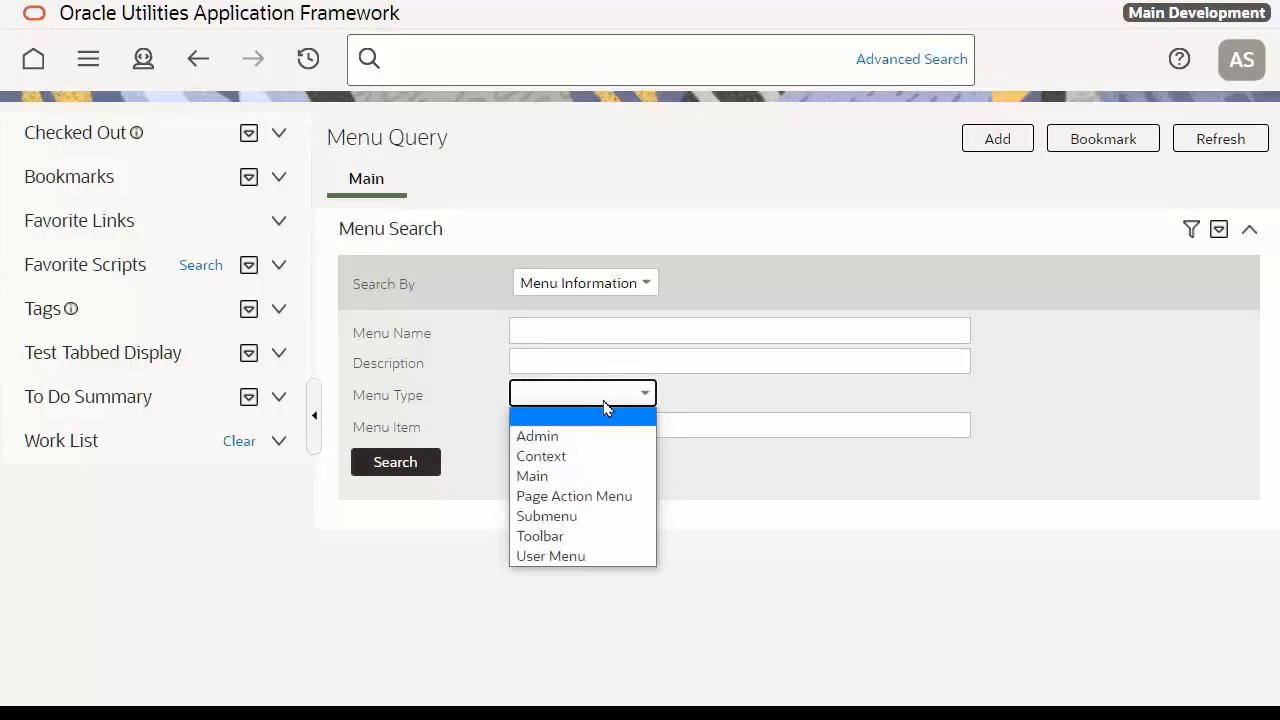
{"action": "left_click", "coordinate": [546, 516]}
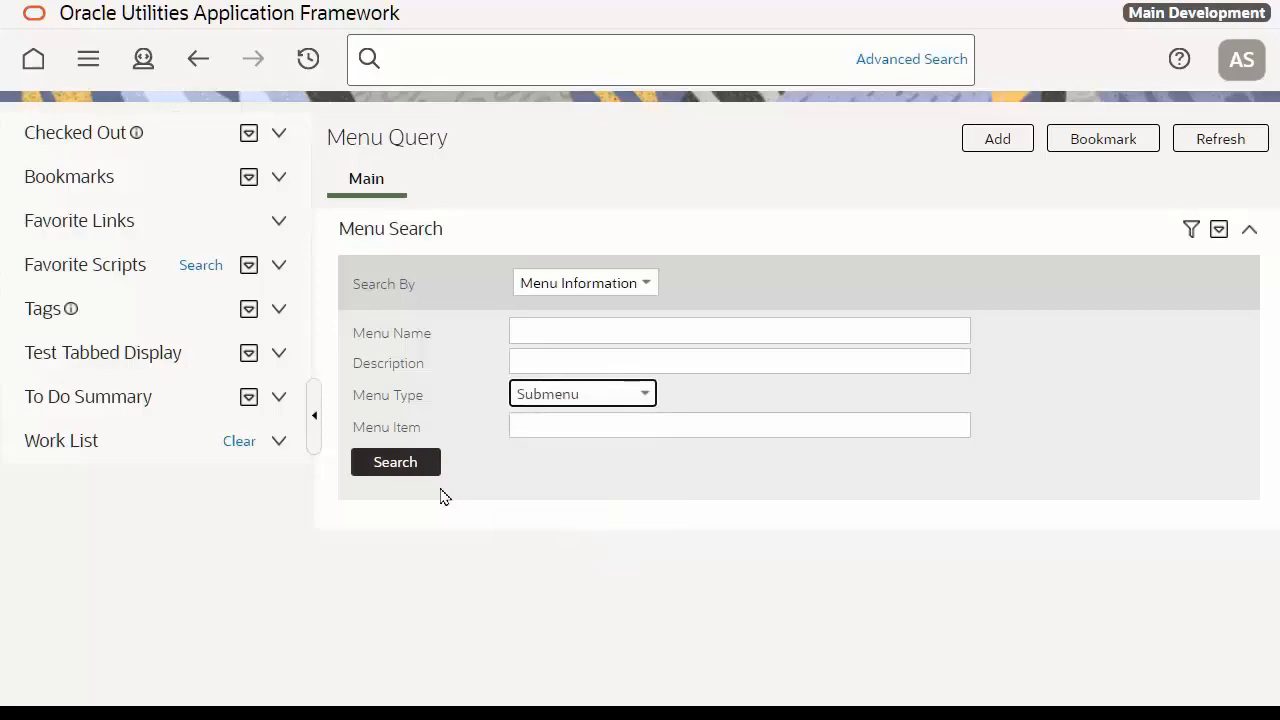
{"action": "left_click", "coordinate": [396, 462]}
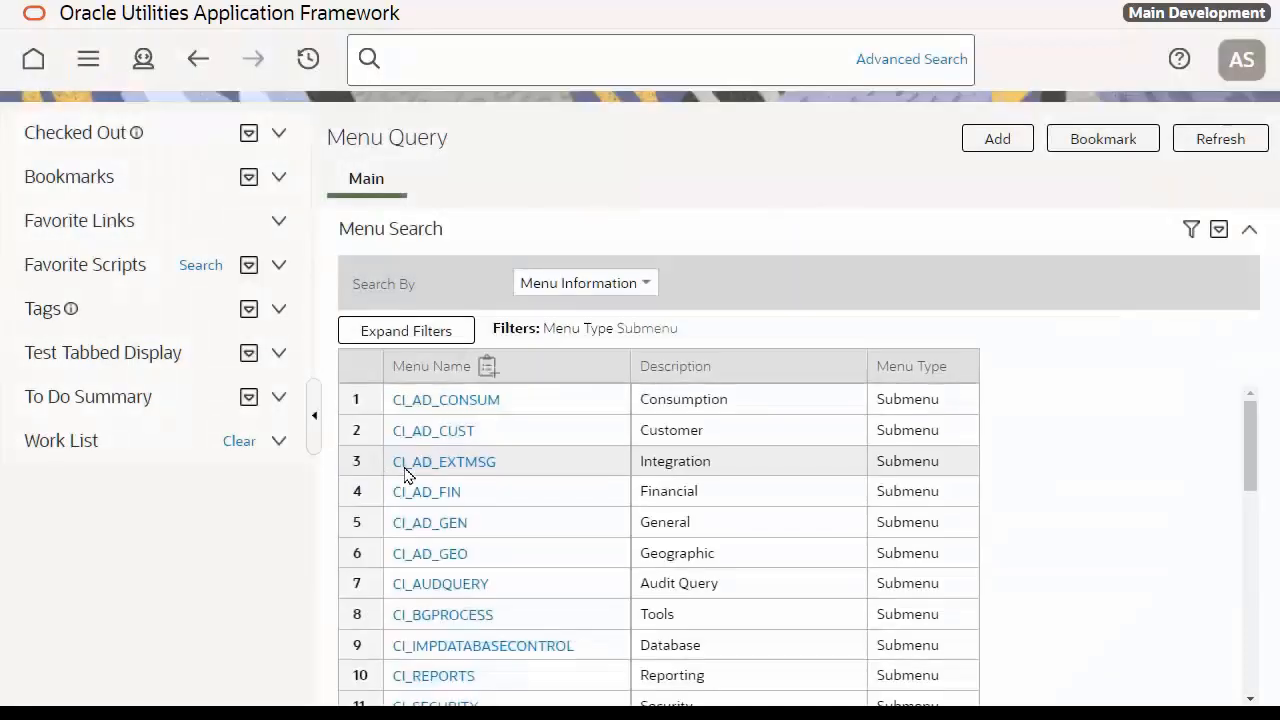
{"action": "scroll", "scroll_direction": "down", "scroll_amount": 3}
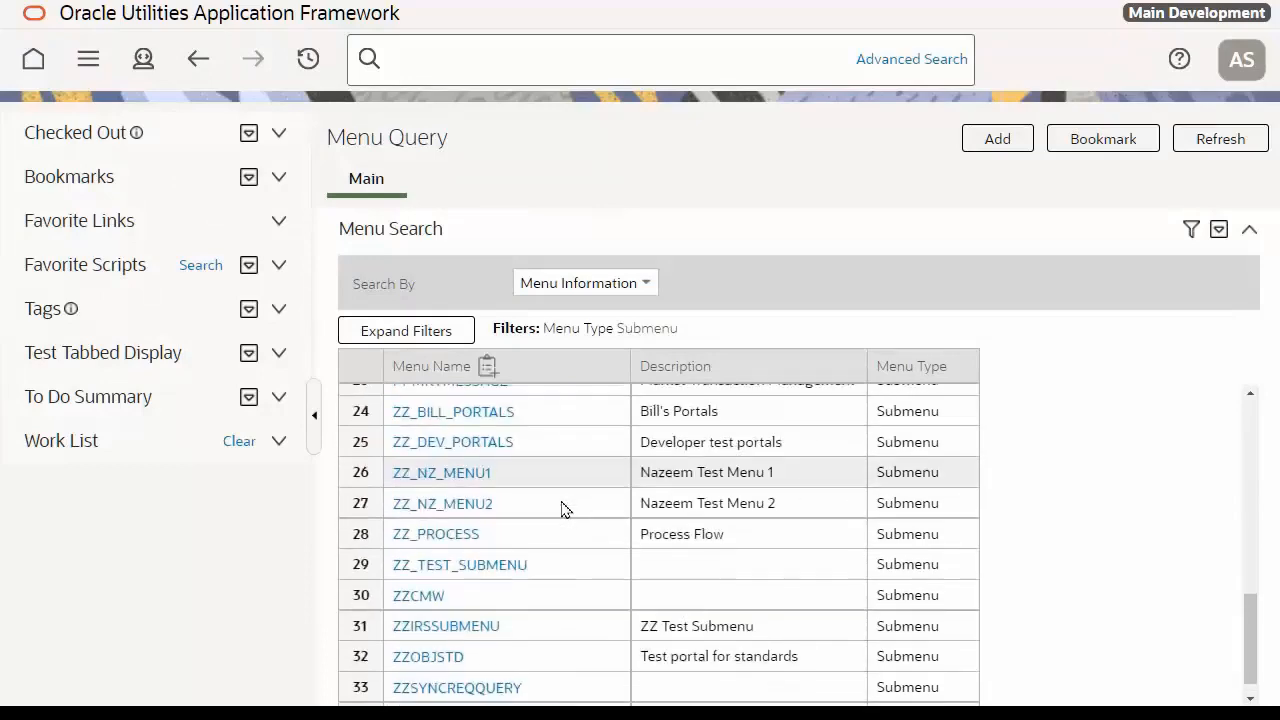
{"action": "scroll", "scroll_direction": "up", "scroll_amount": 3}
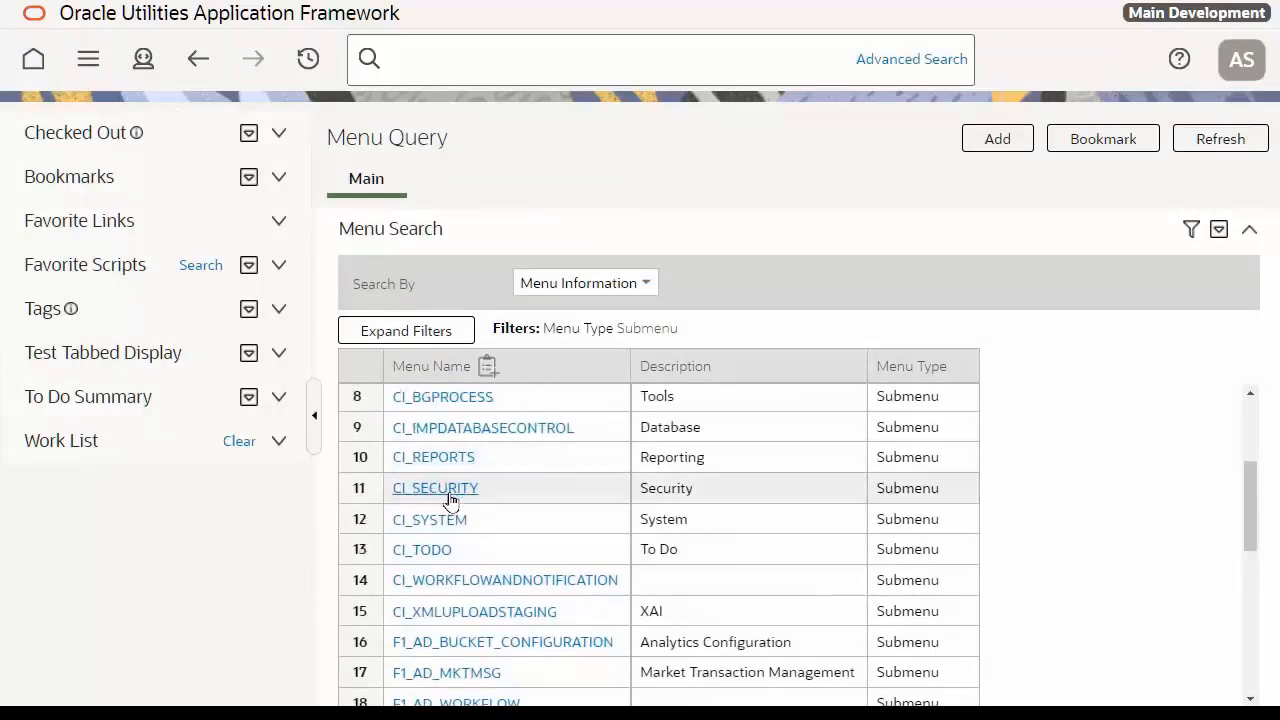
Go into the CI_SECURITY submenu record and launch its Menu Application Security link
{"action": "left_click", "coordinate": [436, 488]}
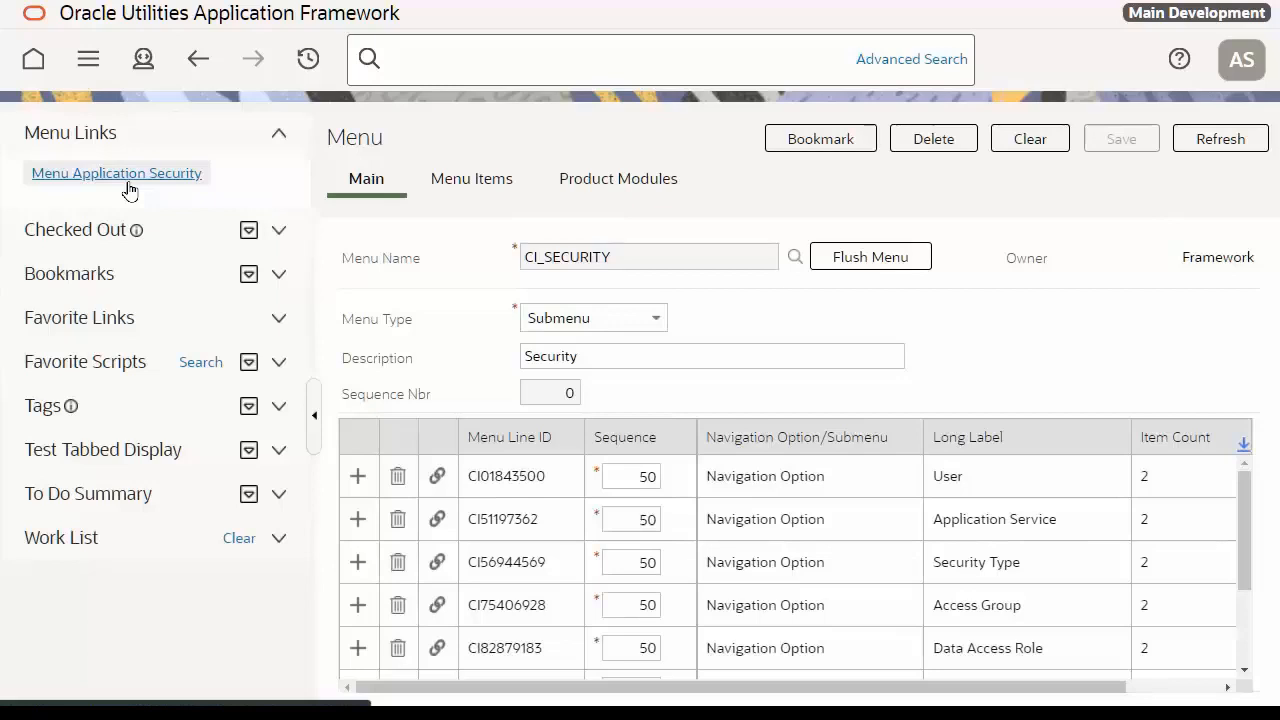
{"action": "left_click", "coordinate": [1028, 138]}
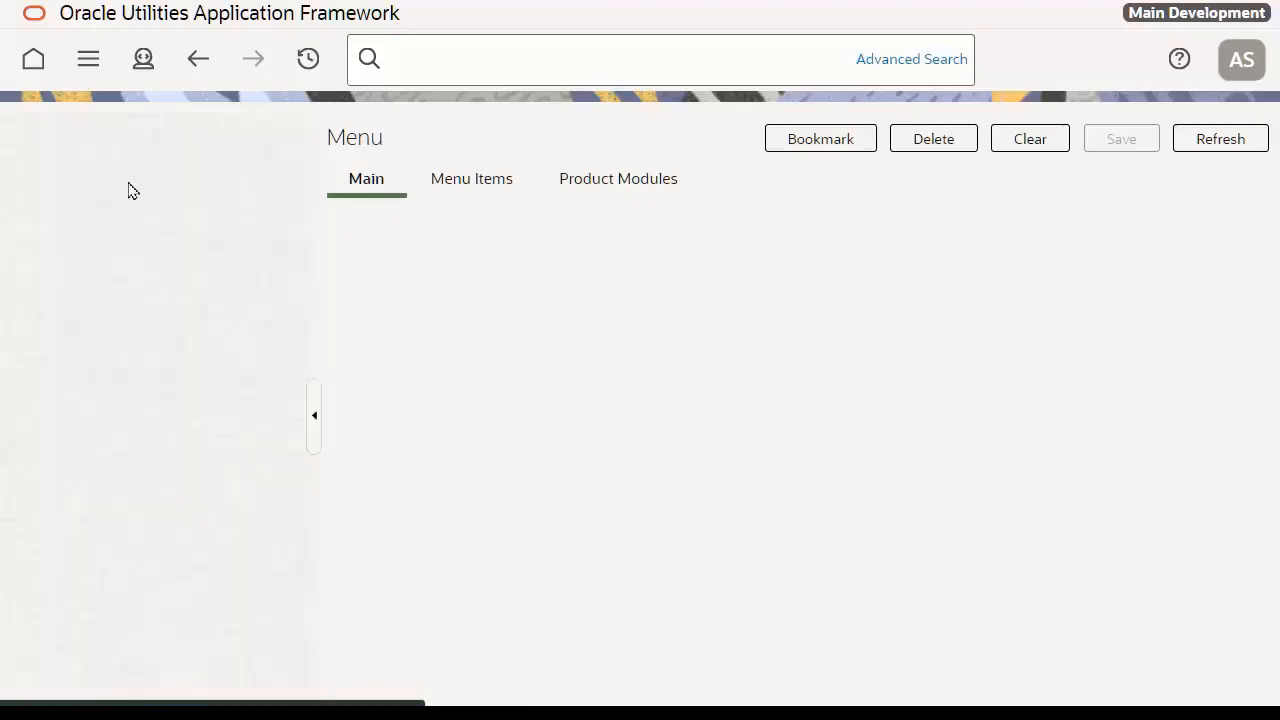
Review the CI_SECURITY menu lines in the portal and bring the User row into view
{"action": "left_click", "coordinate": [314, 414]}
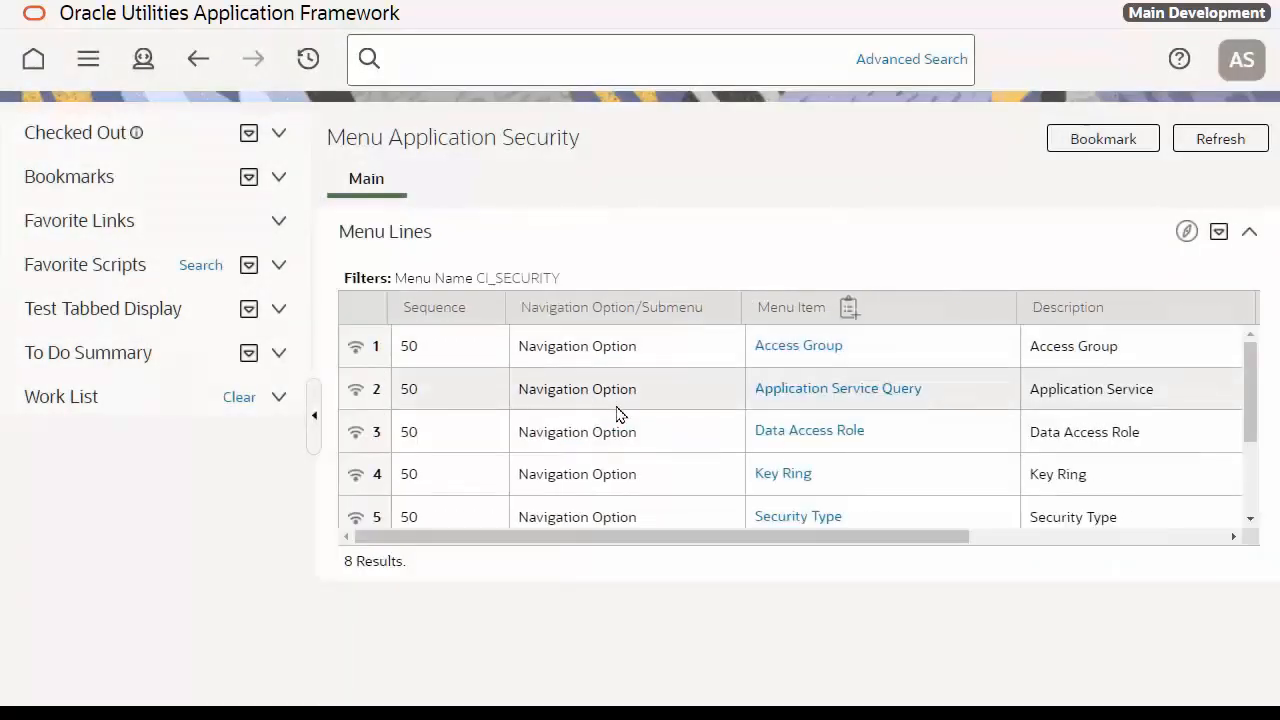
{"action": "mouse_move", "coordinate": [536, 412]}
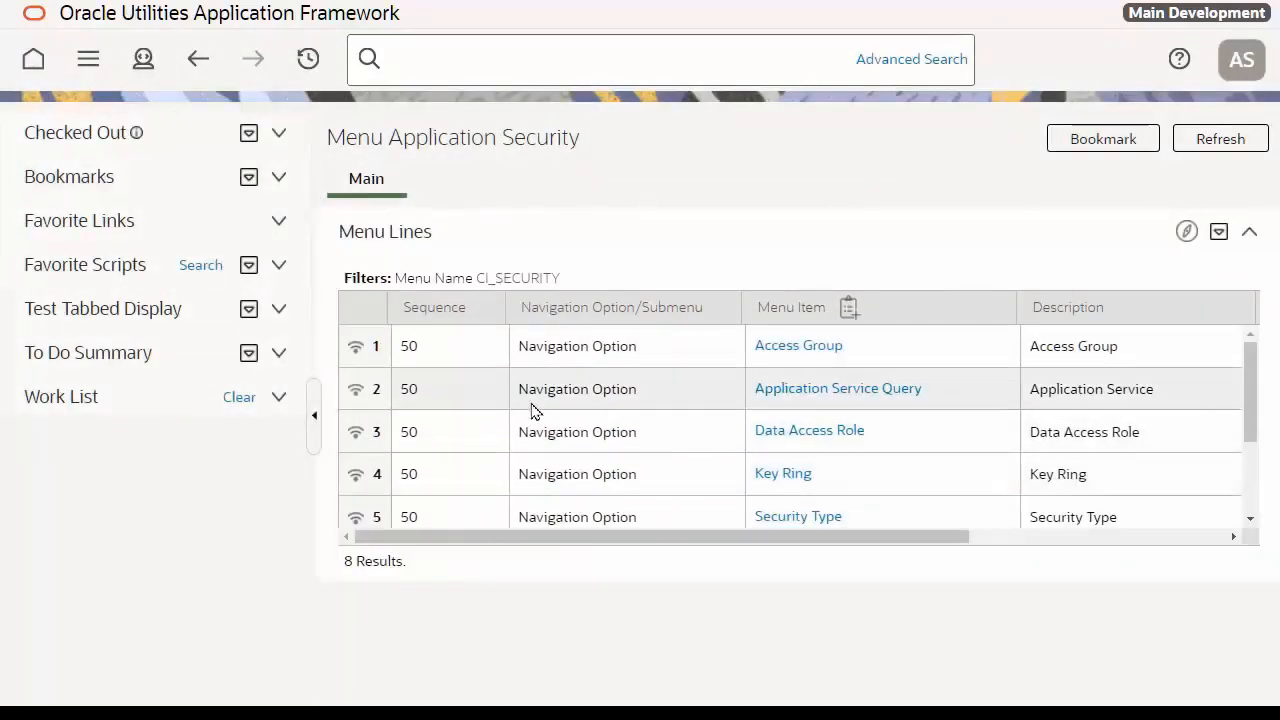
{"action": "scroll", "scroll_direction": "down", "scroll_amount": 3}
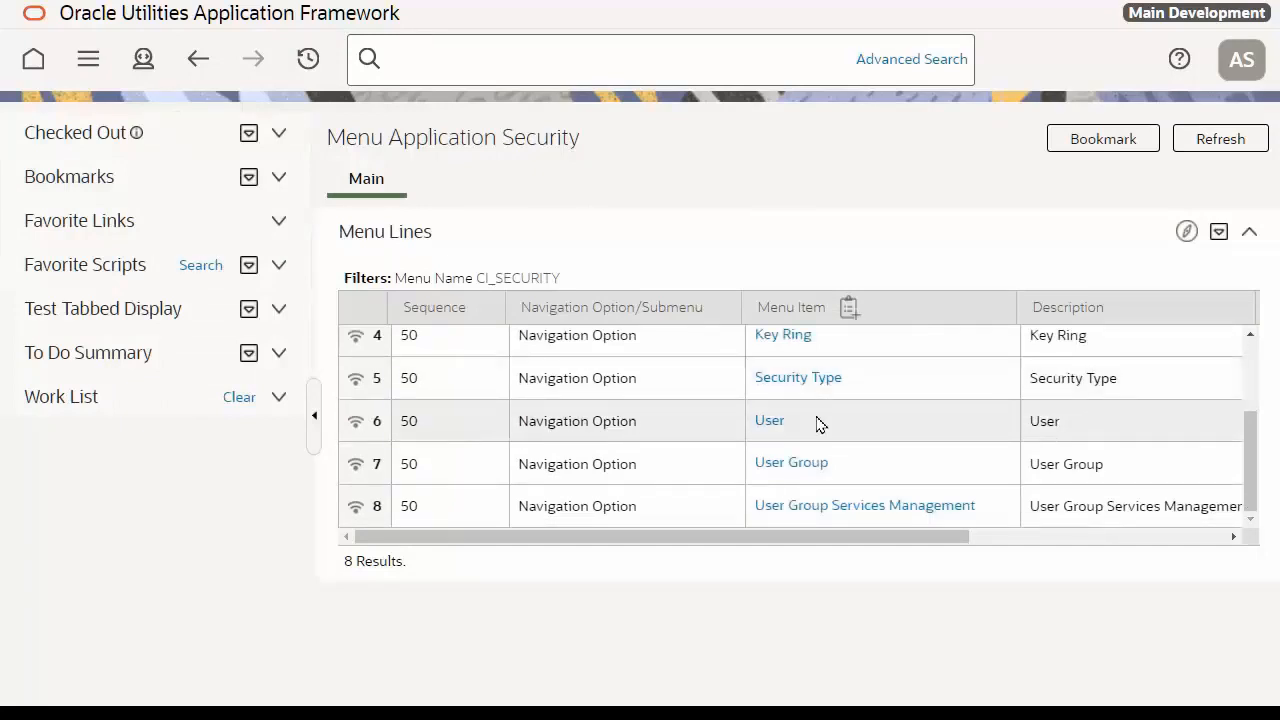
{"action": "mouse_move", "coordinate": [356, 420]}
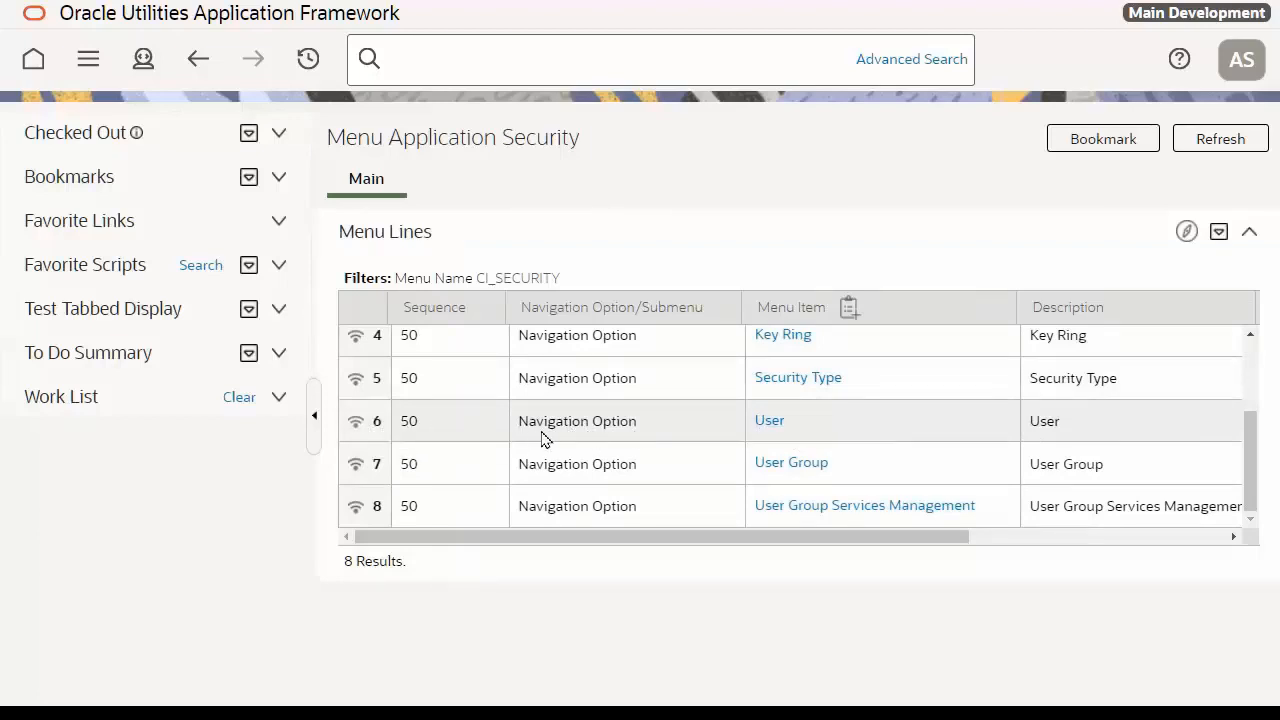
{"action": "mouse_move", "coordinate": [356, 420]}
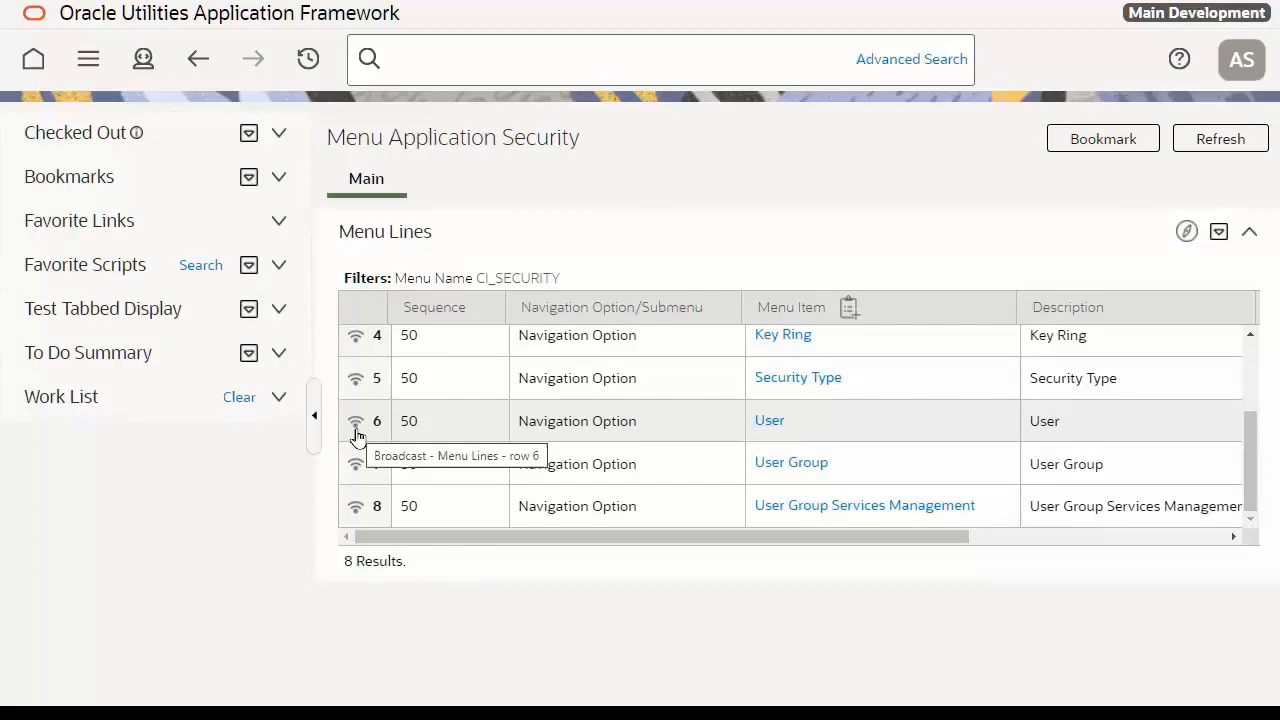
Show Menu Line Security for the User line and look up services for user group Anthony's Code
{"action": "left_click", "coordinate": [356, 420]}
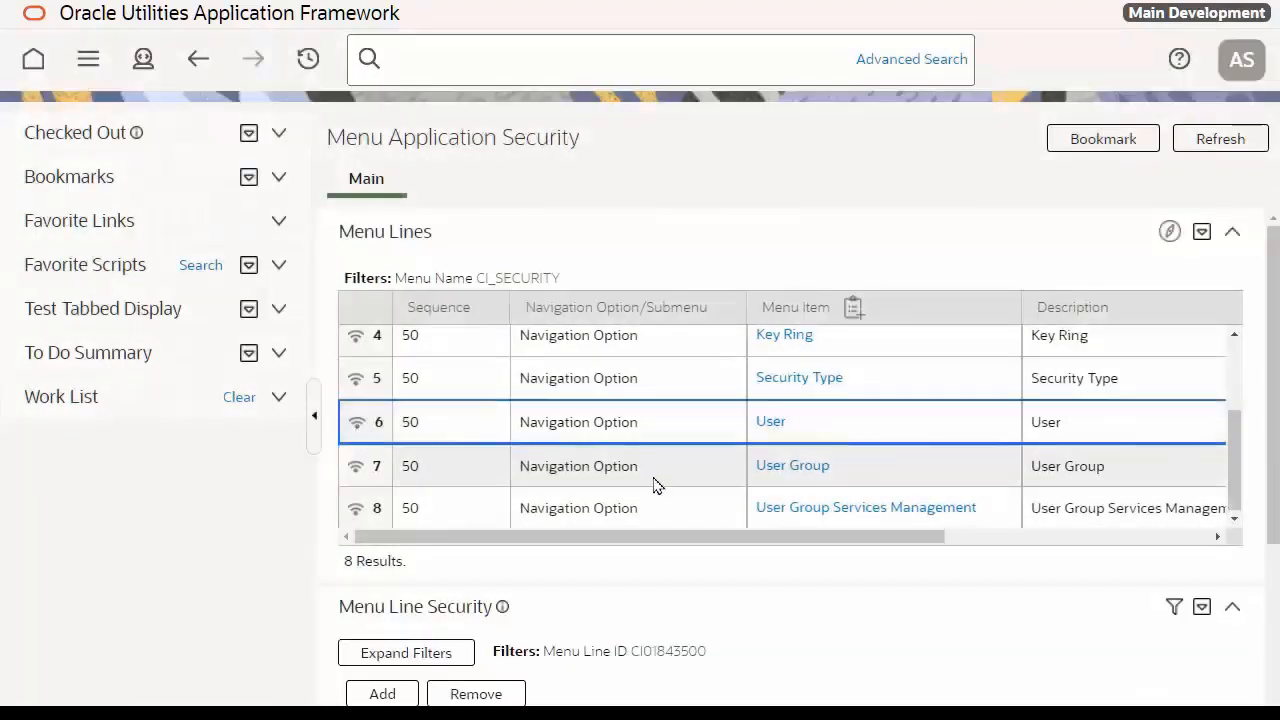
{"action": "scroll", "scroll_direction": "down", "scroll_amount": 3}
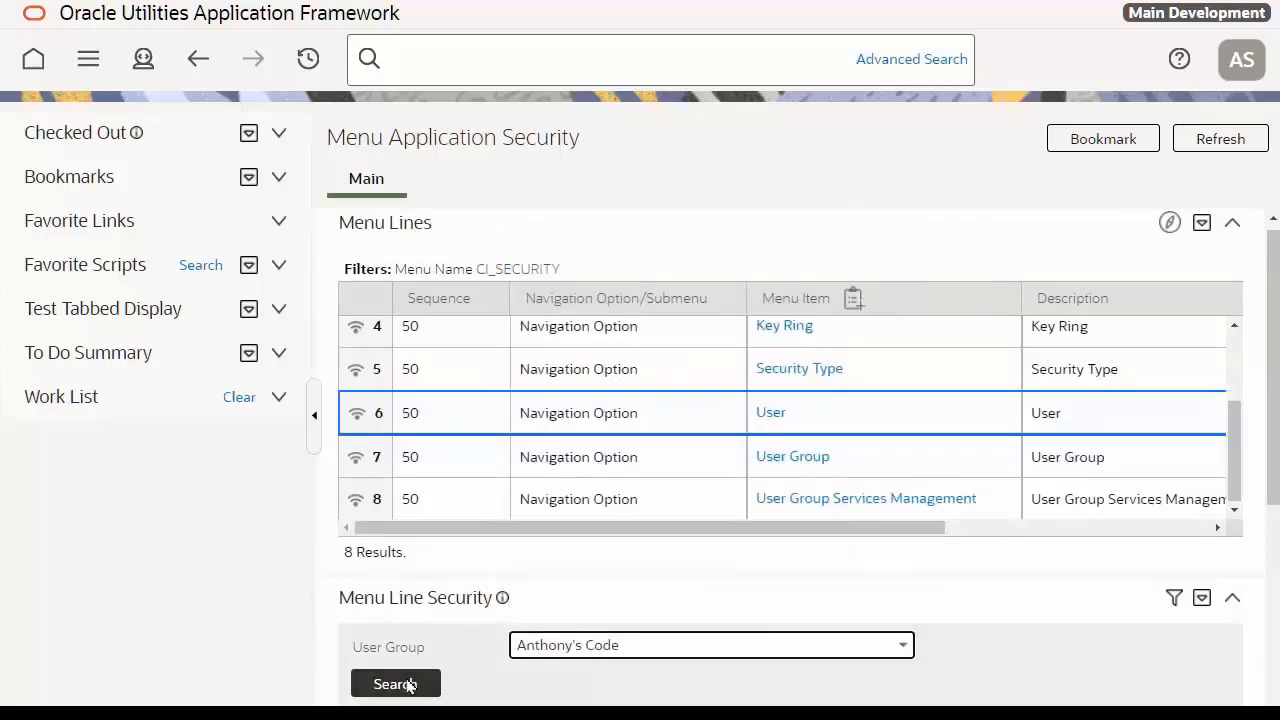
{"action": "left_click", "coordinate": [396, 684]}
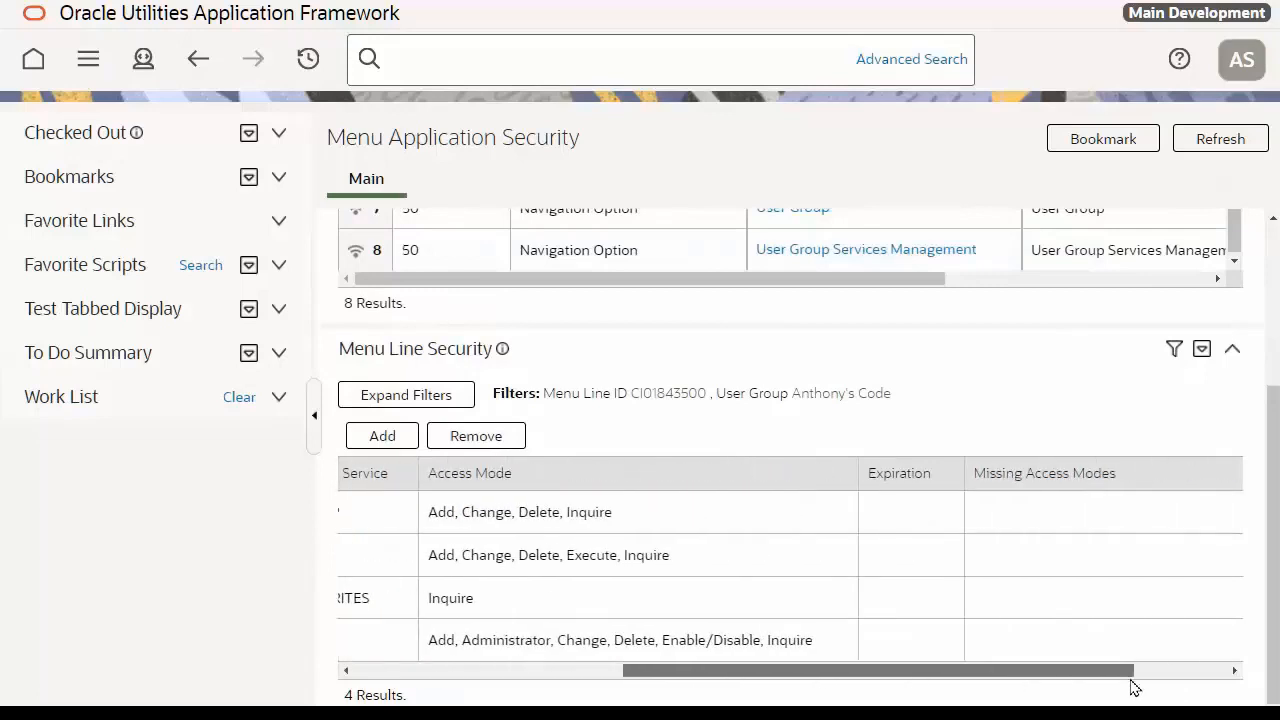
{"action": "scroll", "scroll_direction": "left", "scroll_amount": 3}
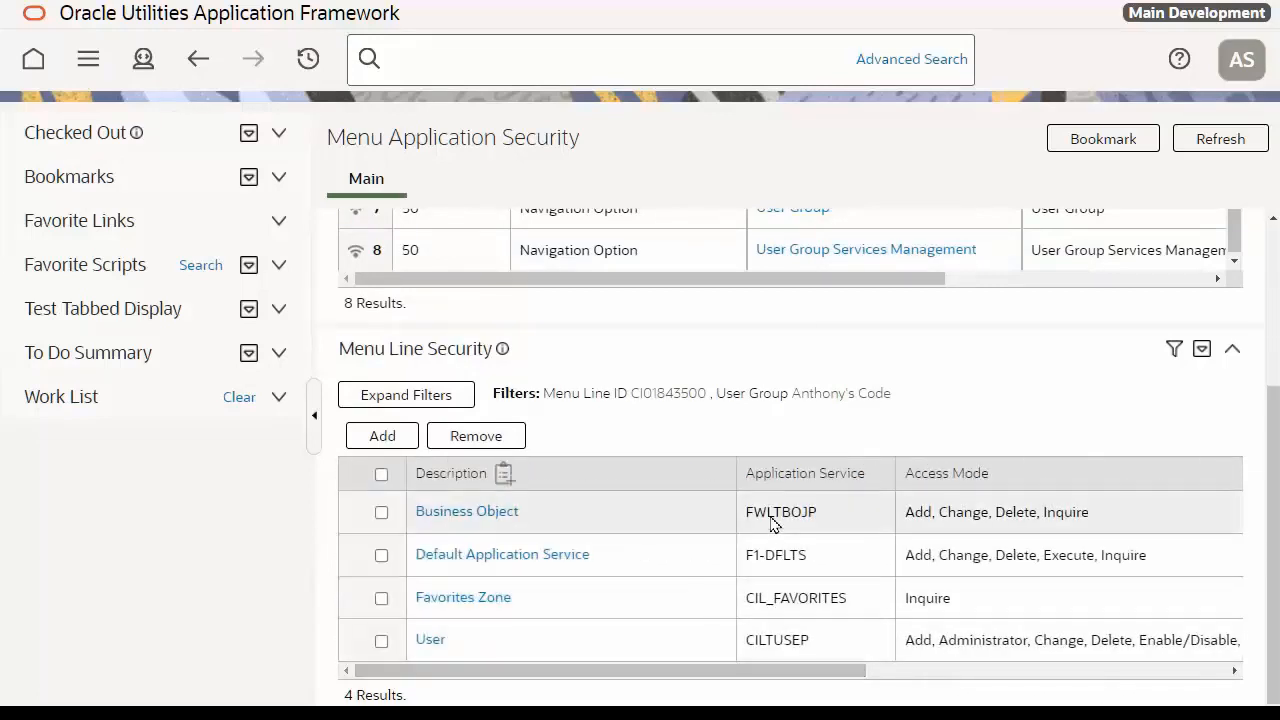
{"action": "mouse_move", "coordinate": [708, 516]}
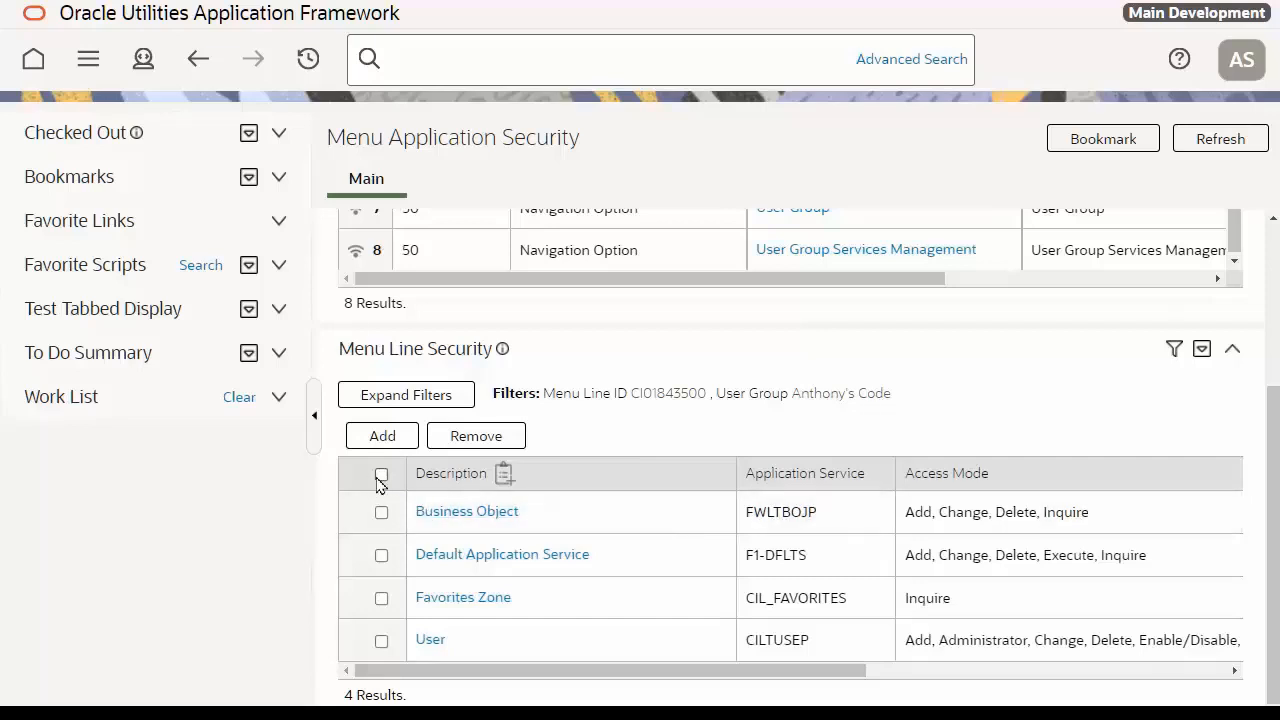
Select all four User application services and add them to the user group
{"action": "left_click", "coordinate": [380, 472]}
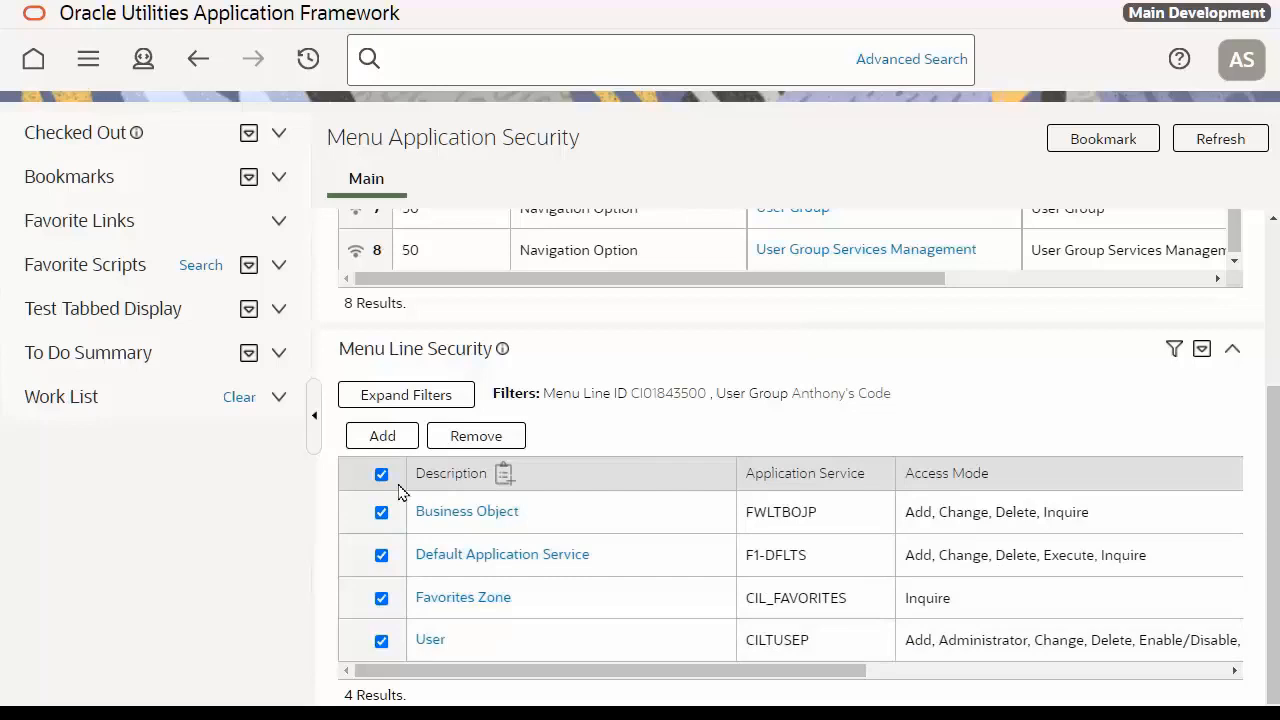
{"action": "mouse_move", "coordinate": [382, 436]}
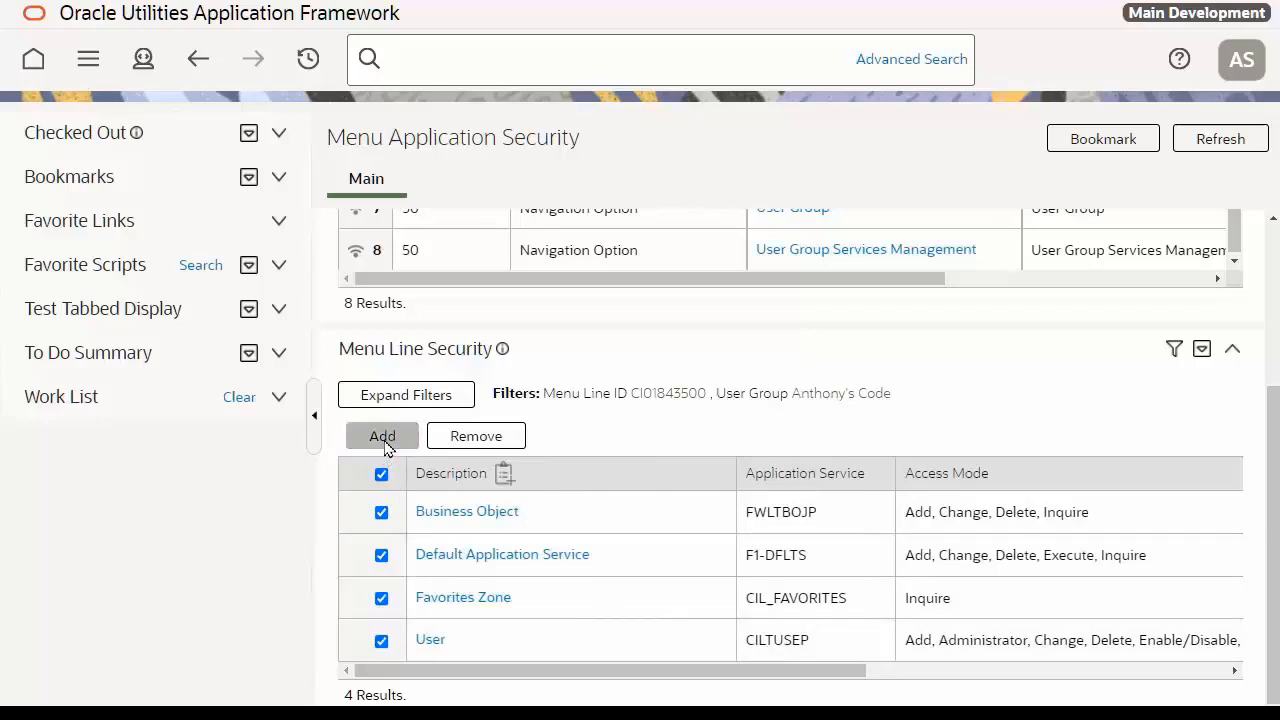
{"action": "left_click", "coordinate": [382, 436]}
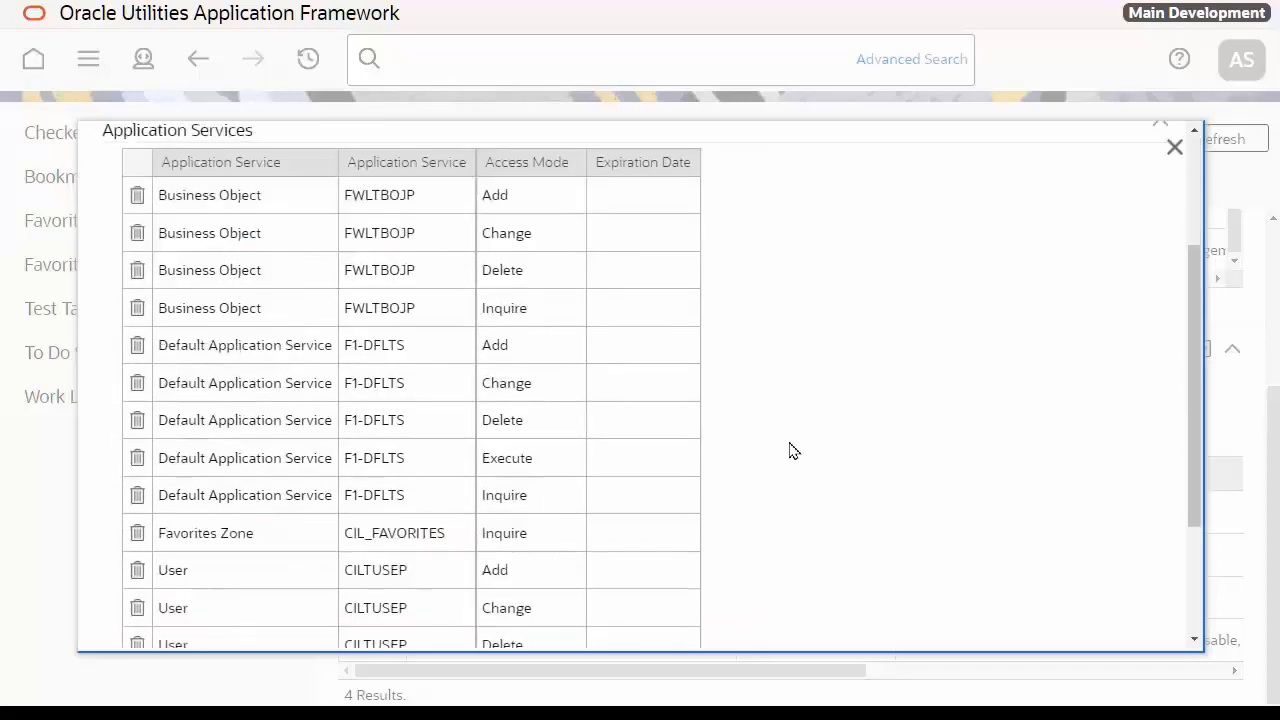
Remove the Favorites Zone service from the grant and review the remaining services expiring 01-01-2100
{"action": "scroll", "scroll_direction": "down", "scroll_amount": 3}
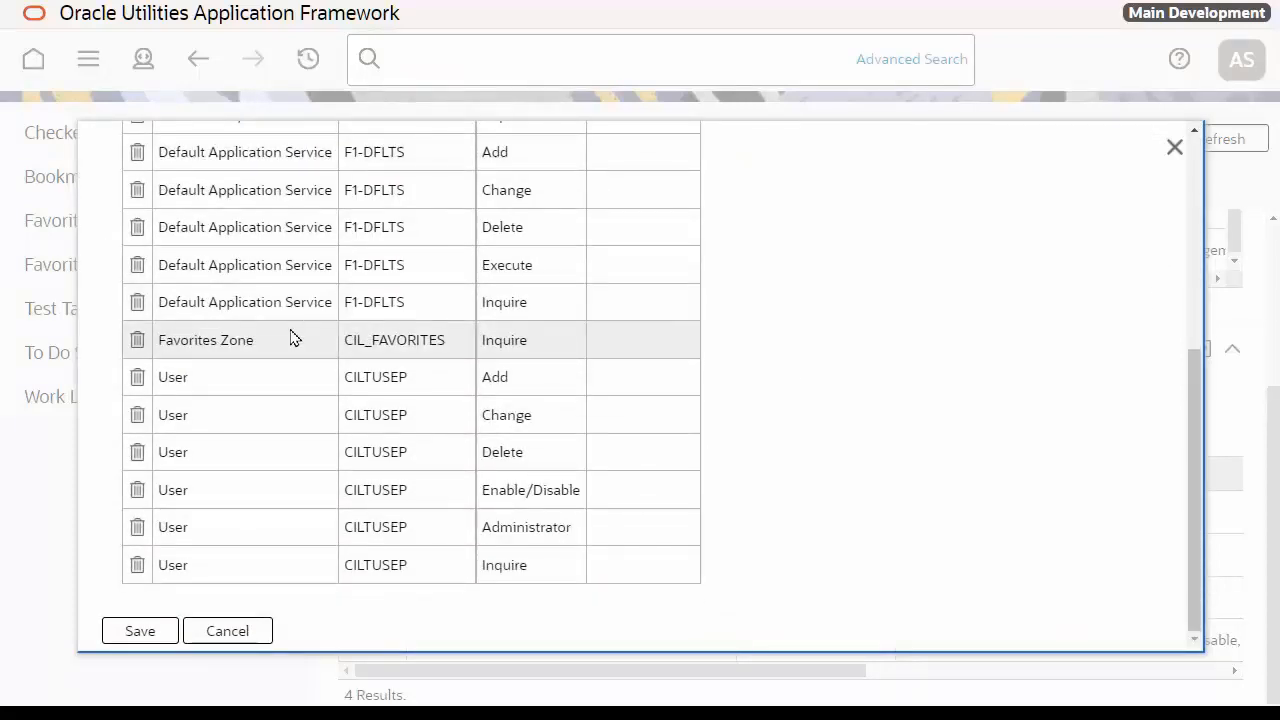
{"action": "mouse_move", "coordinate": [268, 336]}
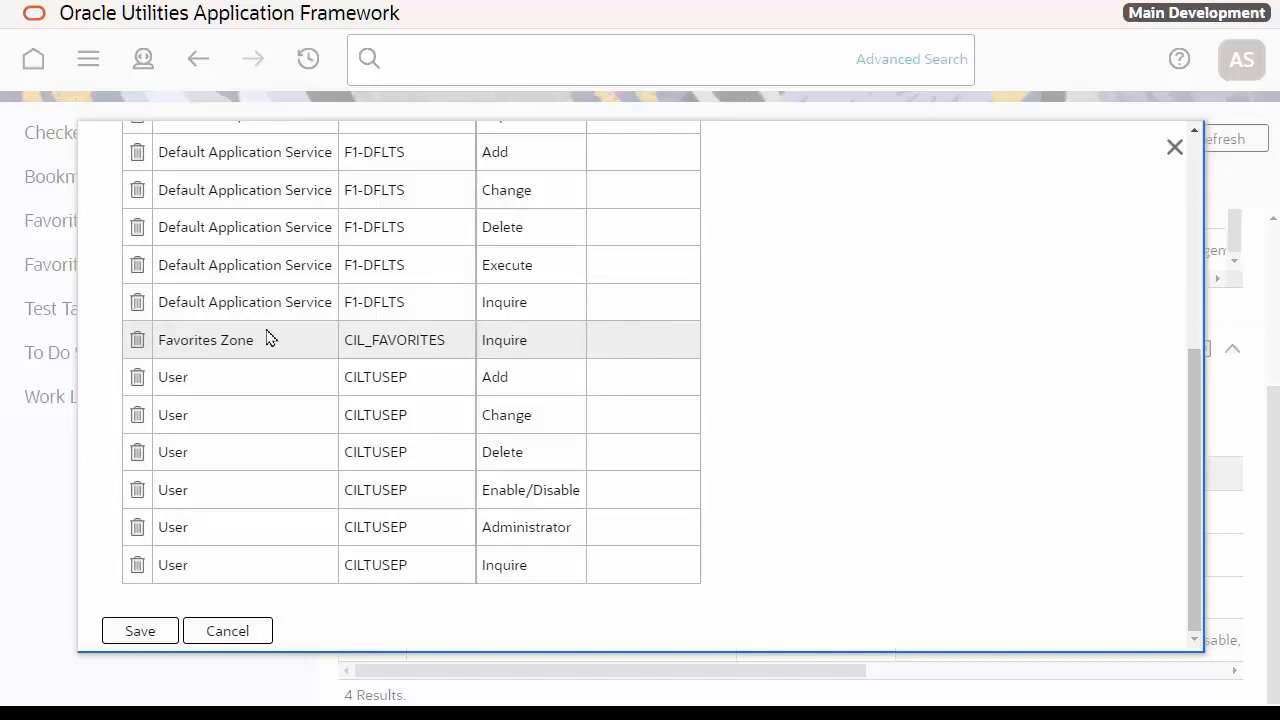
{"action": "mouse_move", "coordinate": [136, 340]}
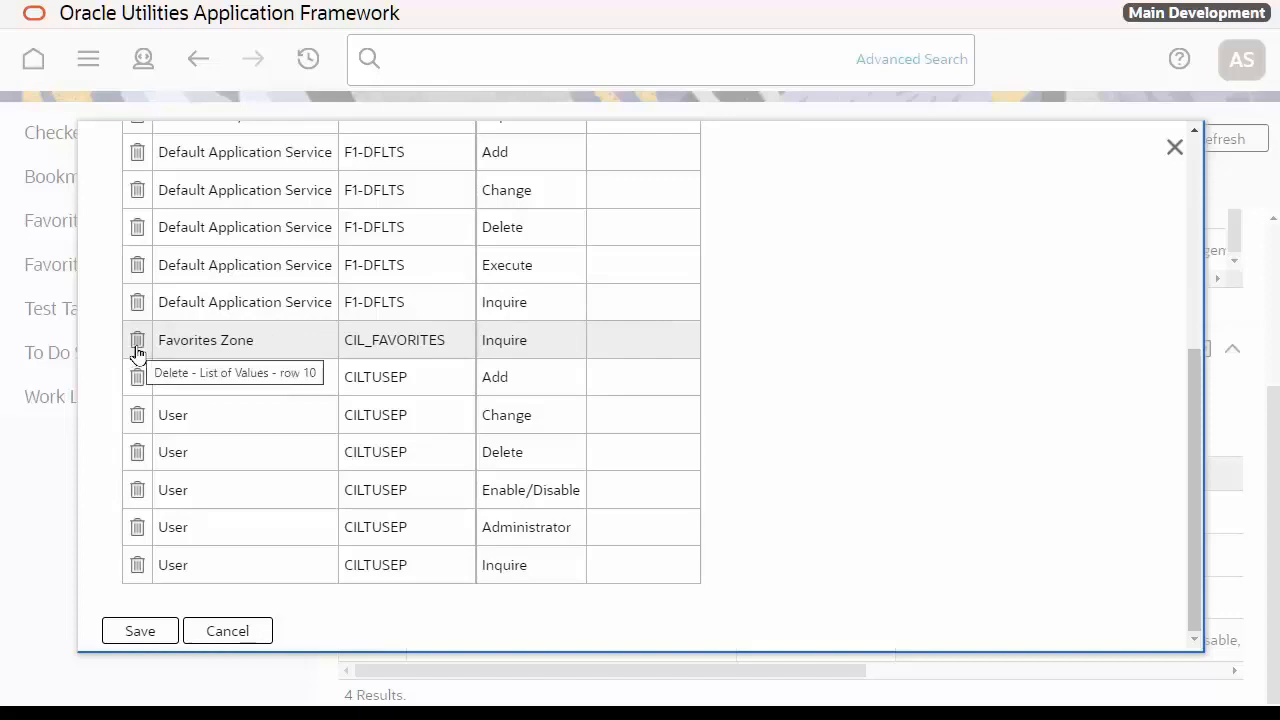
{"action": "left_click", "coordinate": [136, 340]}
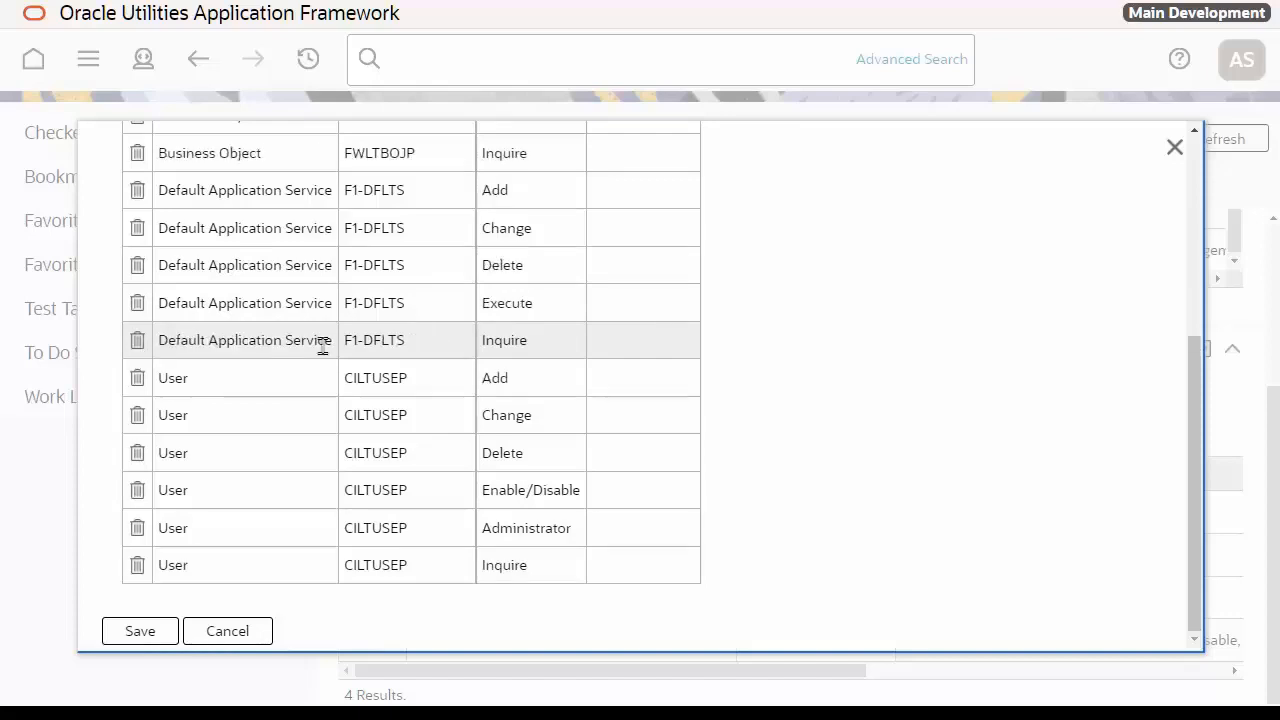
{"action": "scroll", "scroll_direction": "up", "scroll_amount": 3}
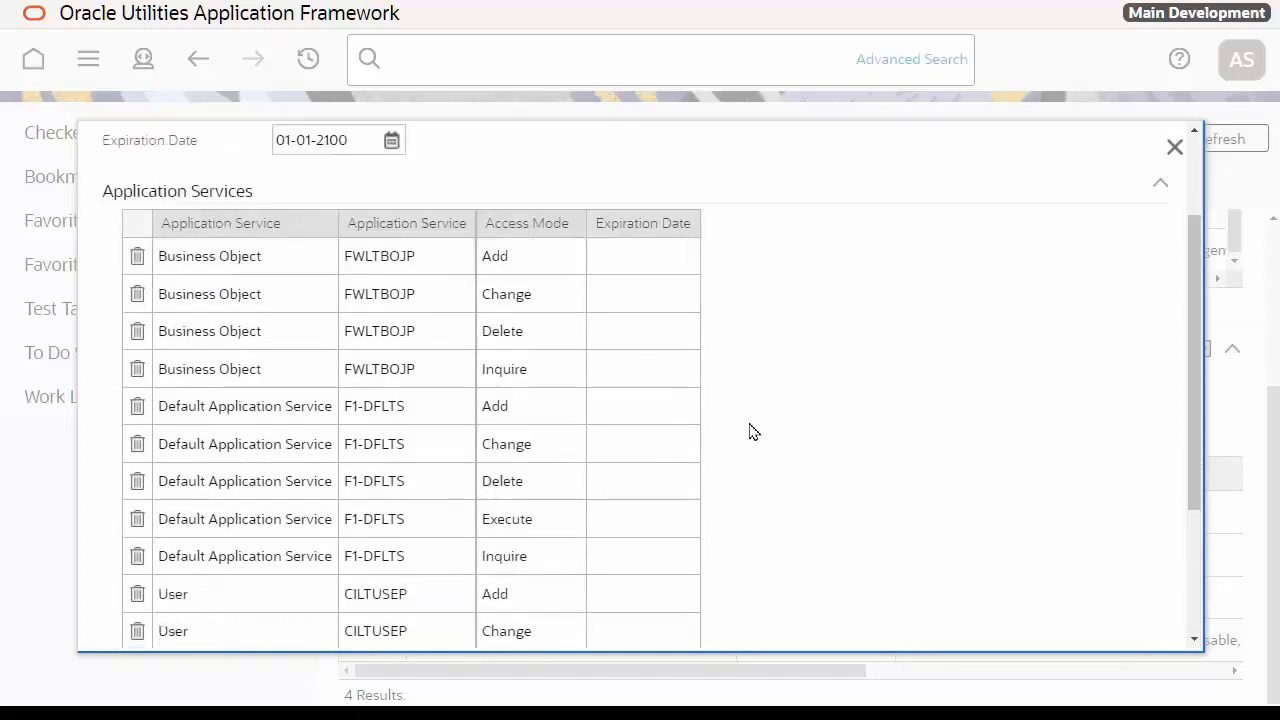
{"action": "scroll", "scroll_direction": "down", "scroll_amount": 3}
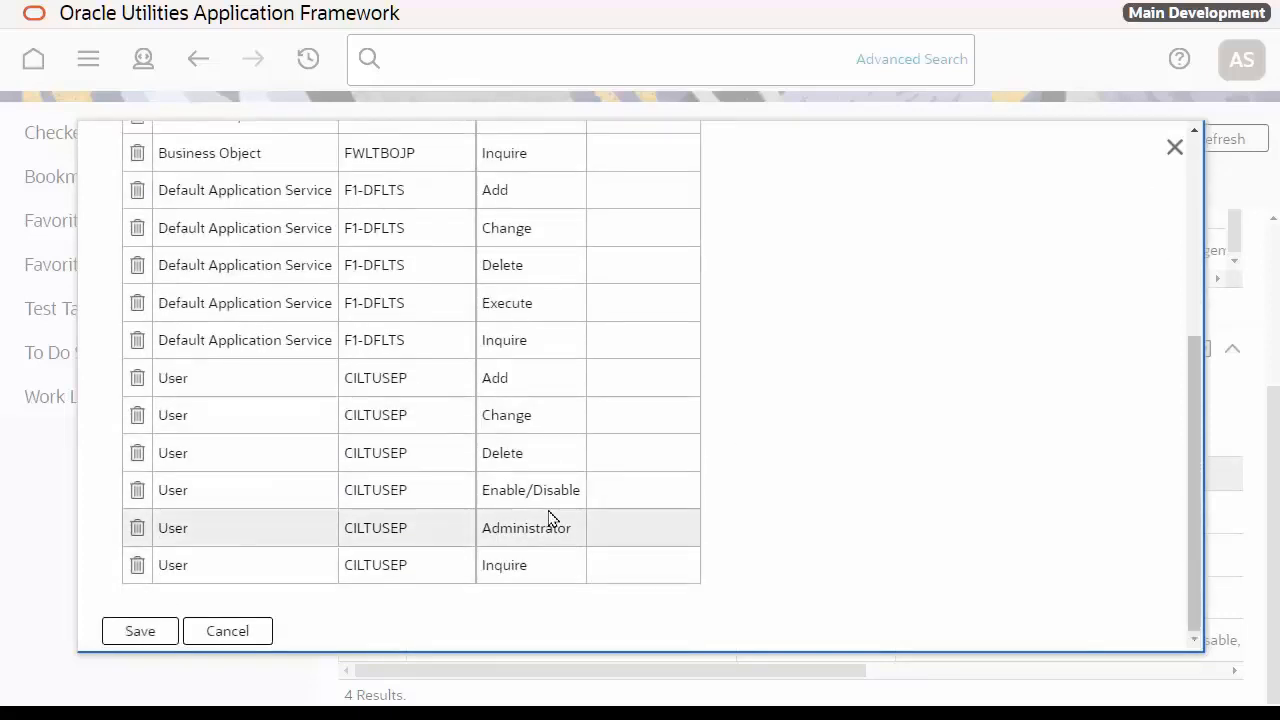
{"action": "scroll", "scroll_direction": "up", "scroll_amount": 3}
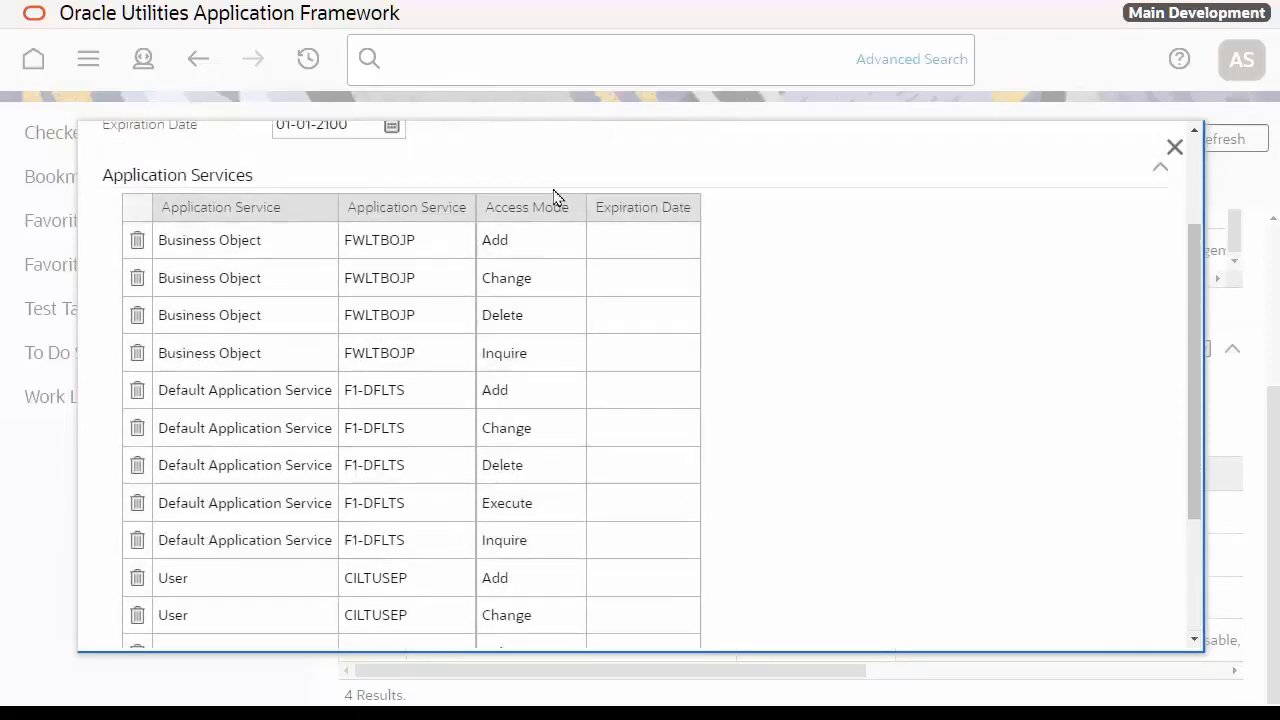
{"action": "scroll", "scroll_direction": "up", "scroll_amount": 3}
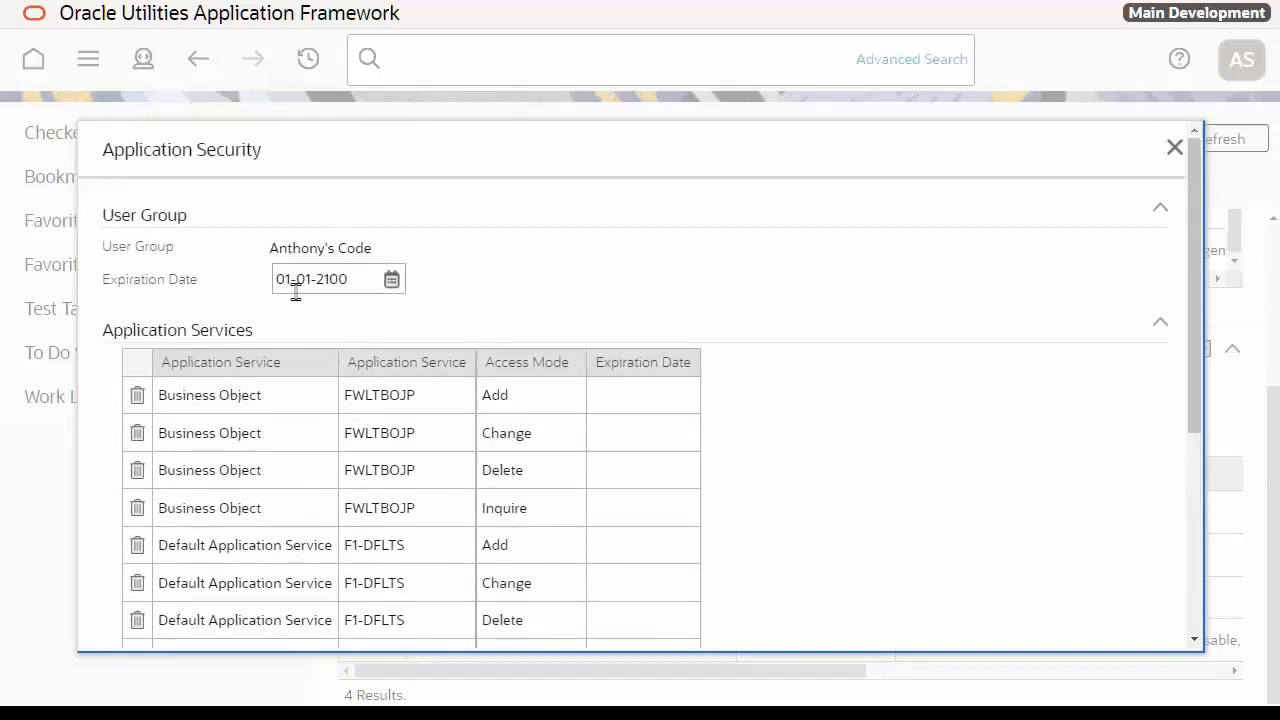